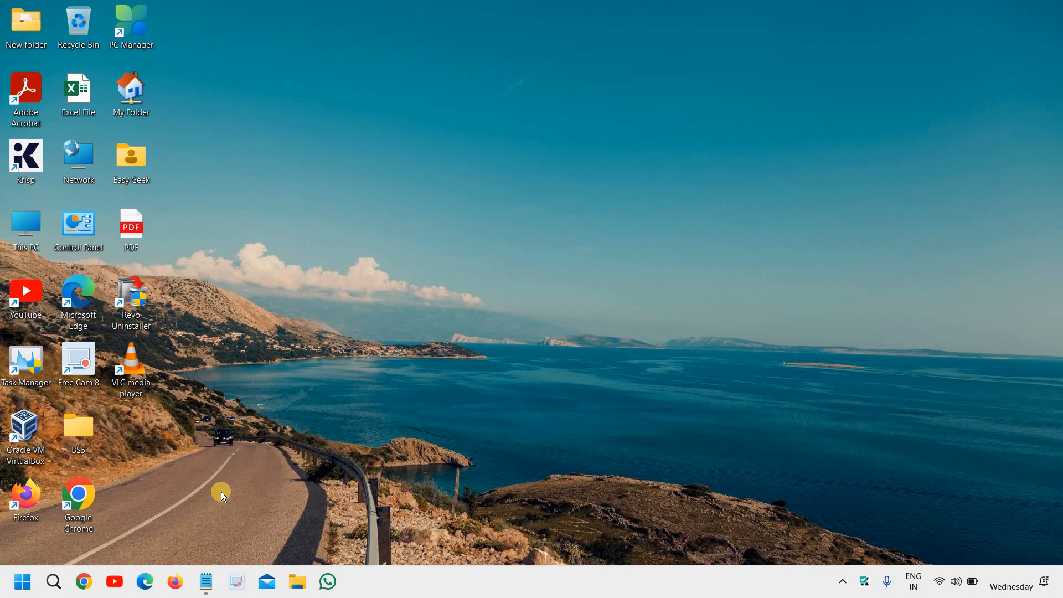
mouse_move(150, 429)
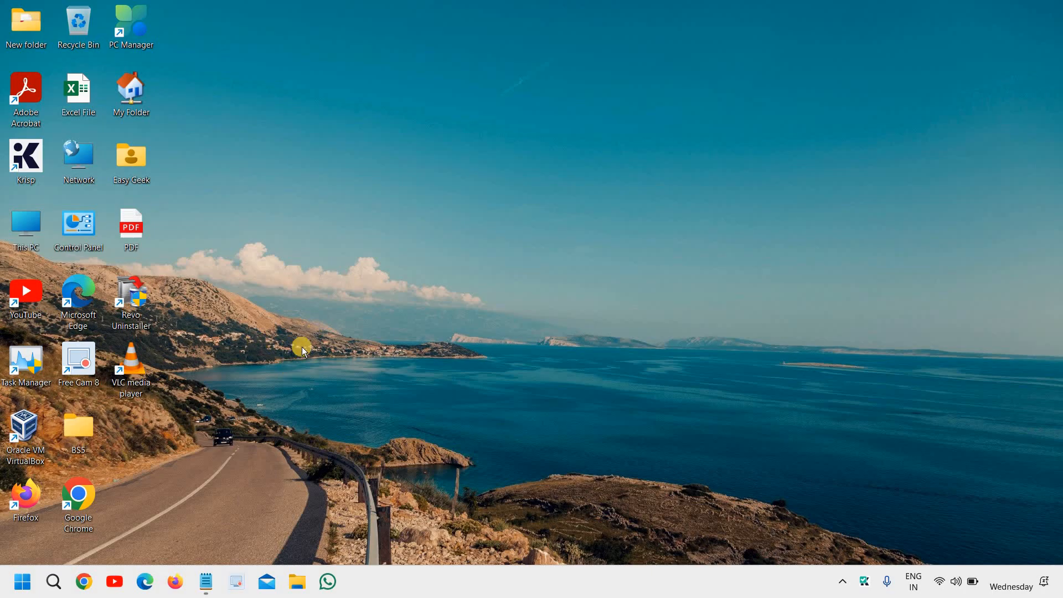
mouse_move(409, 375)
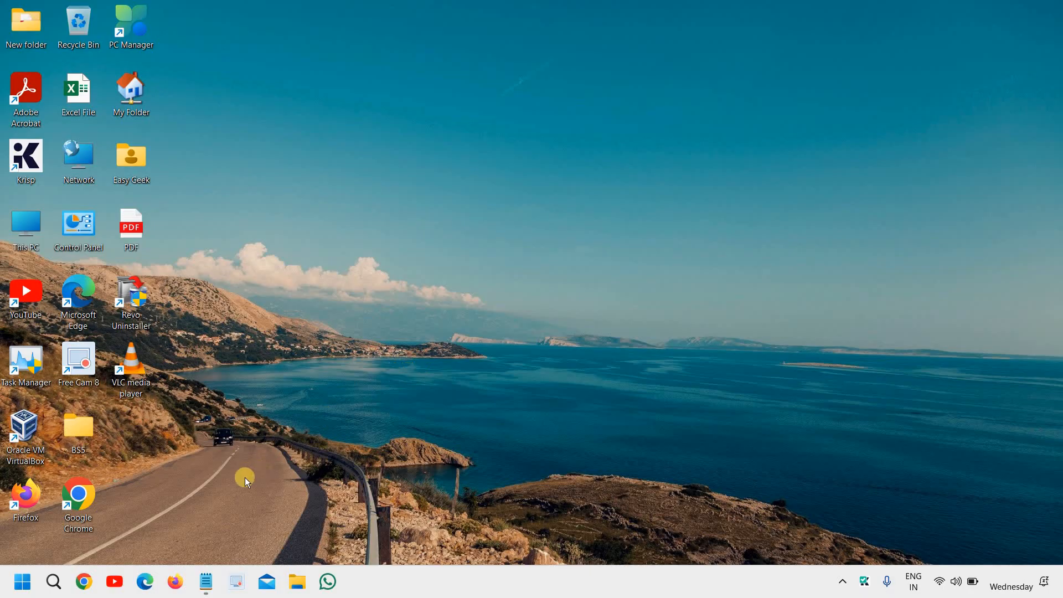
Step: Launch Settings from the Start button menu and enter the System category
right_click(22, 582)
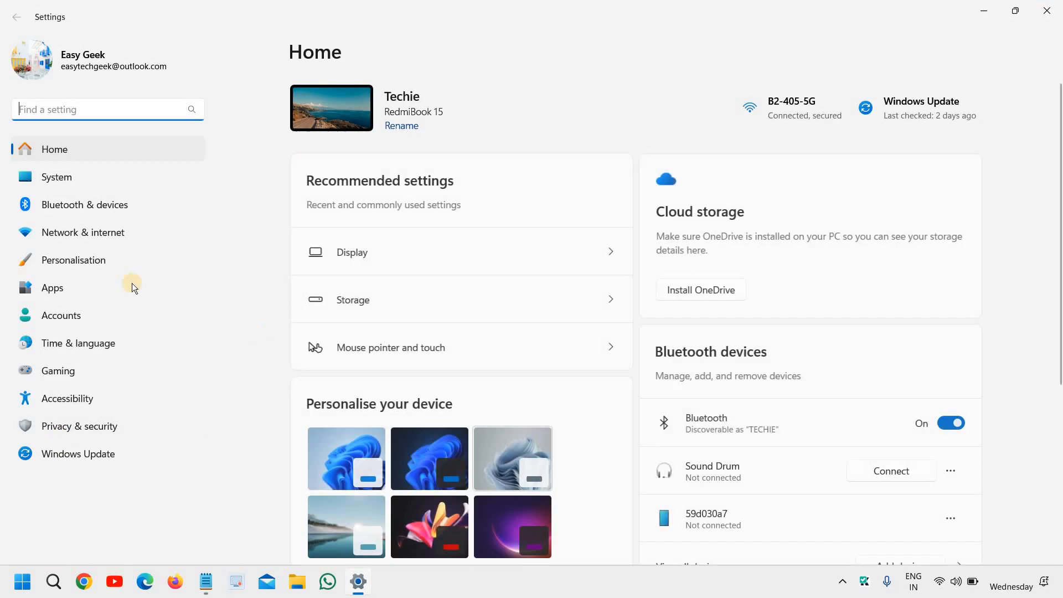
mouse_move(56, 177)
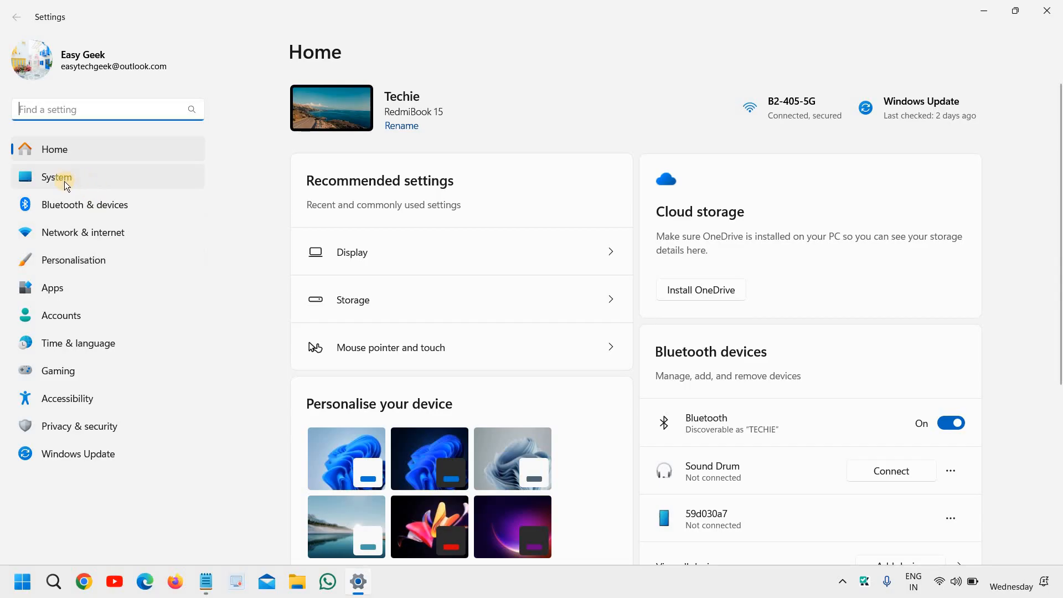
mouse_move(64, 183)
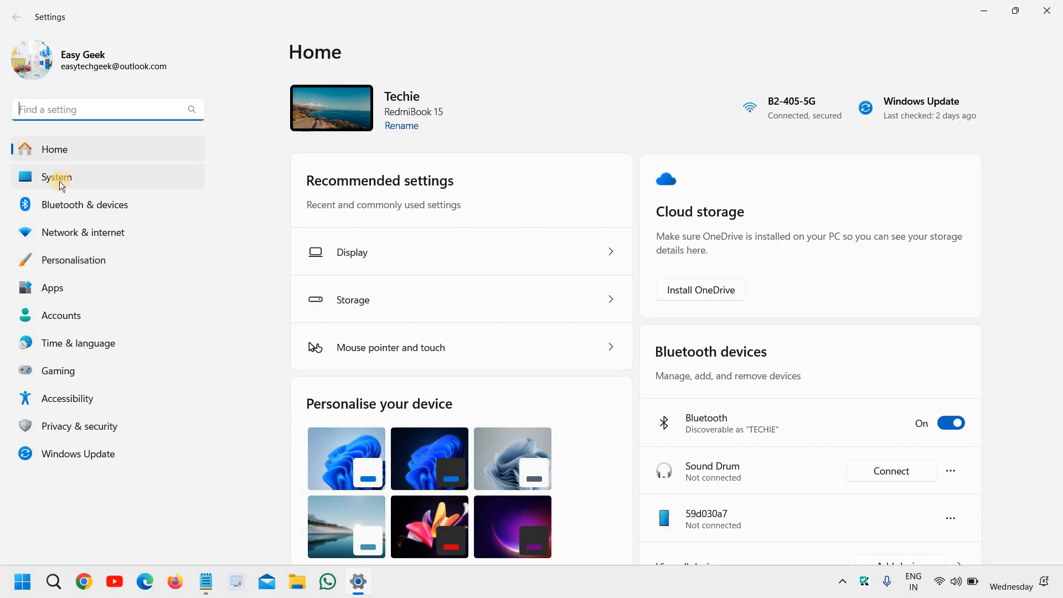
click(55, 177)
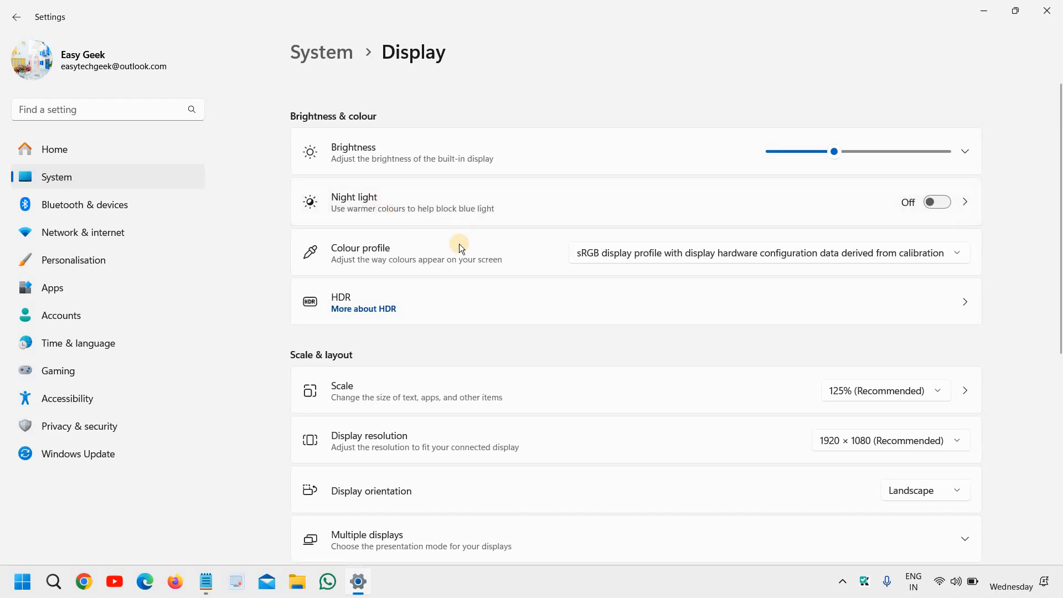
mouse_move(421, 170)
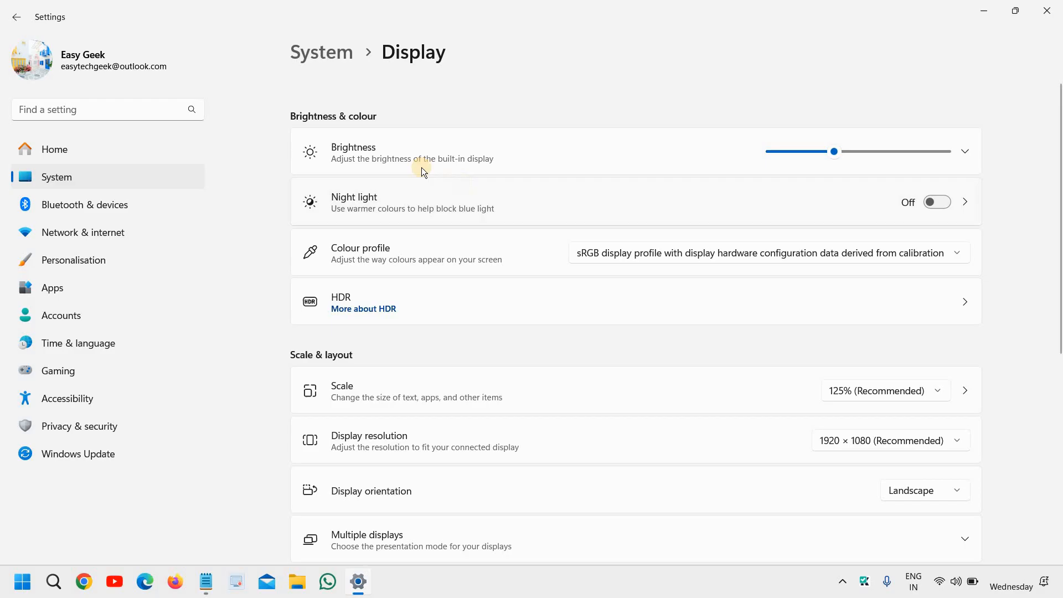
mouse_move(399, 208)
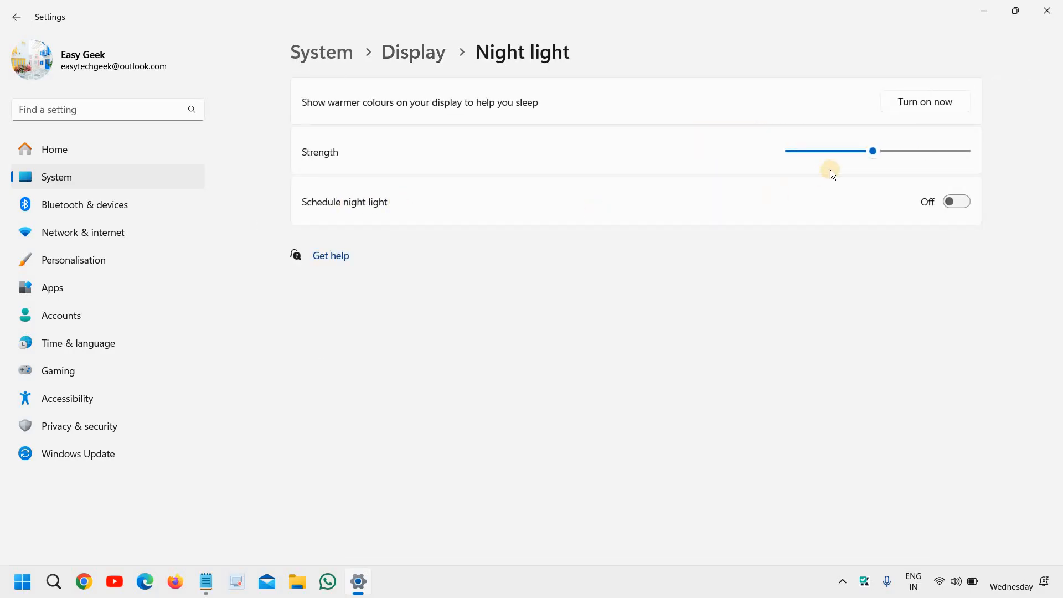
Step: Switch night light on immediately from the Display > Night light page
click(924, 102)
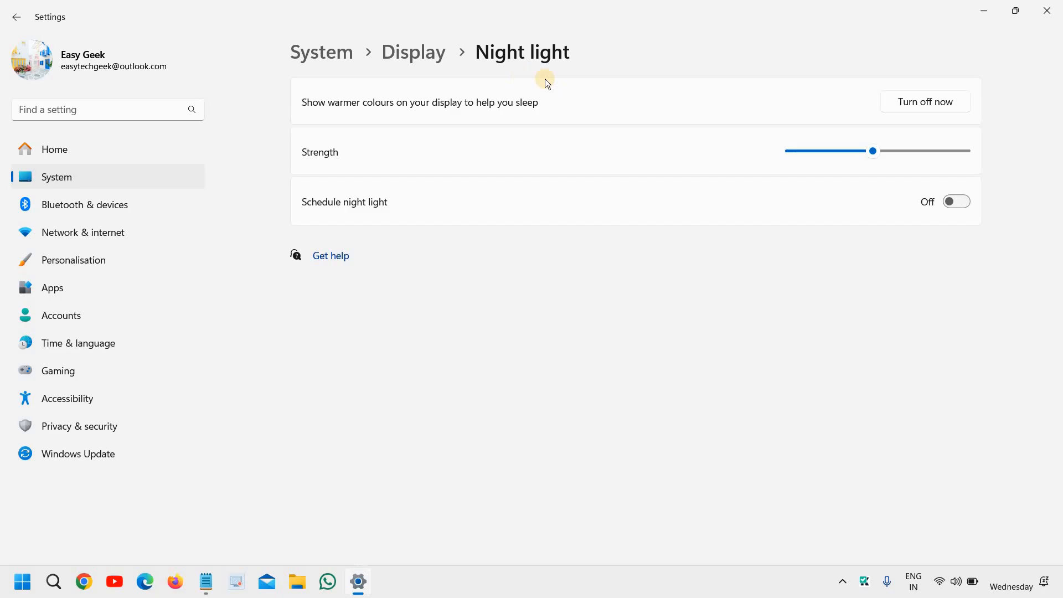
mouse_move(661, 242)
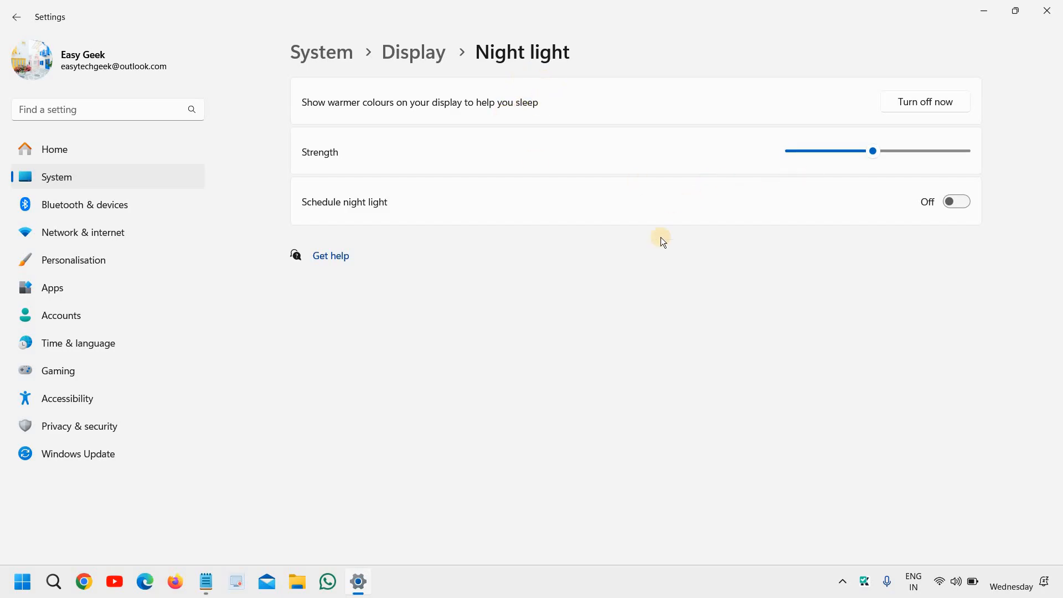
mouse_move(610, 313)
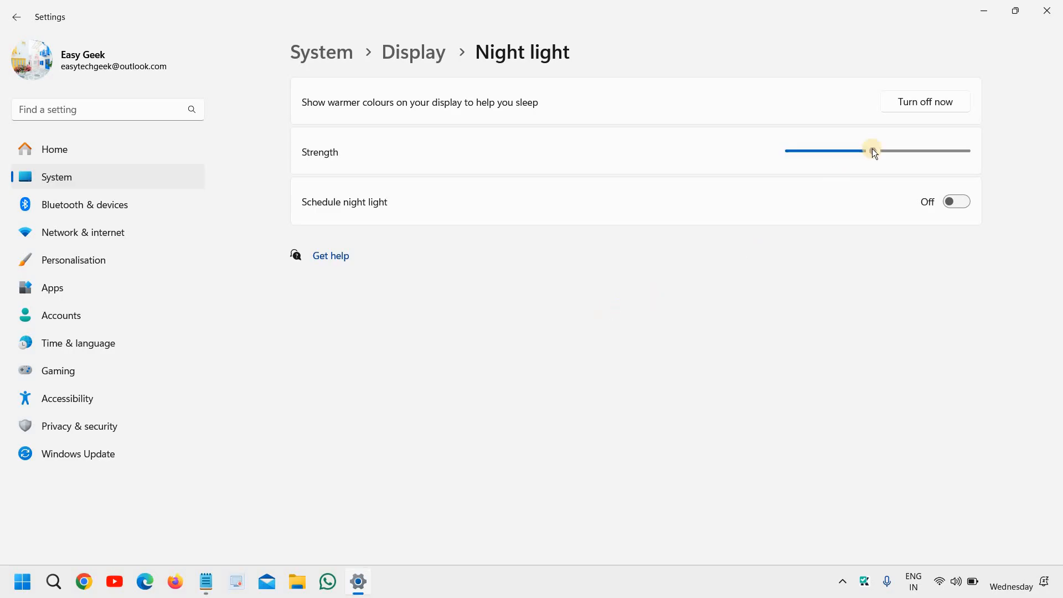
Step: Drag the Strength slider to 25, then 61, then settle it near the middle
drag(872, 150, 835, 151)
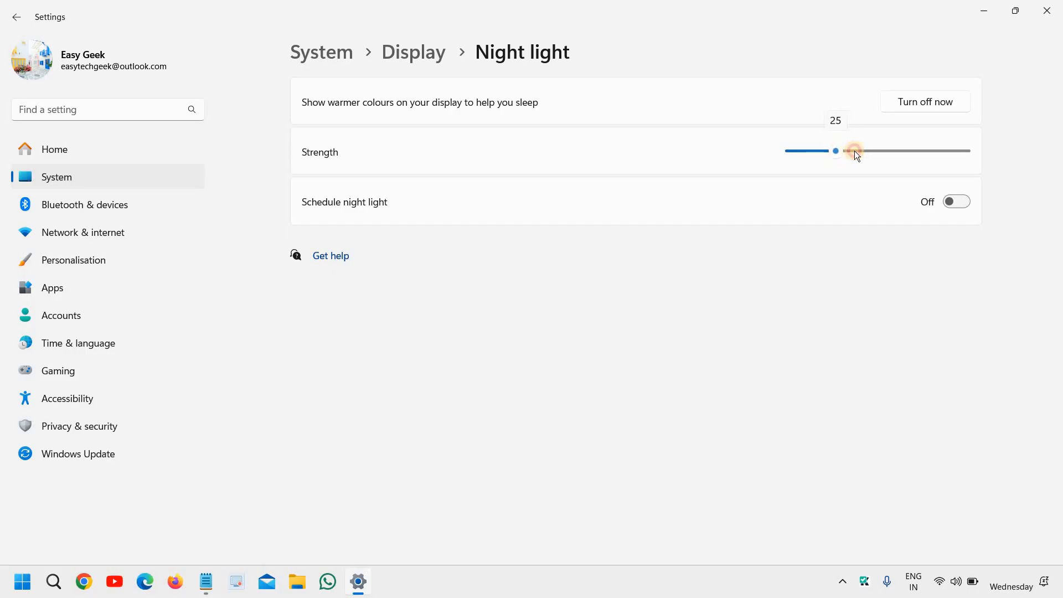
drag(835, 151, 901, 151)
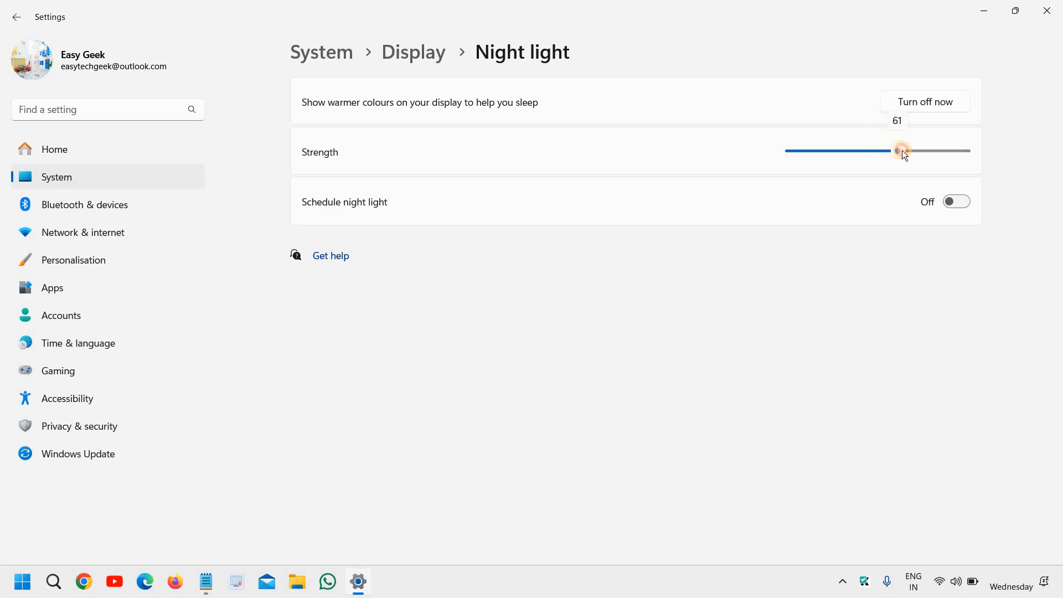
drag(903, 150, 879, 151)
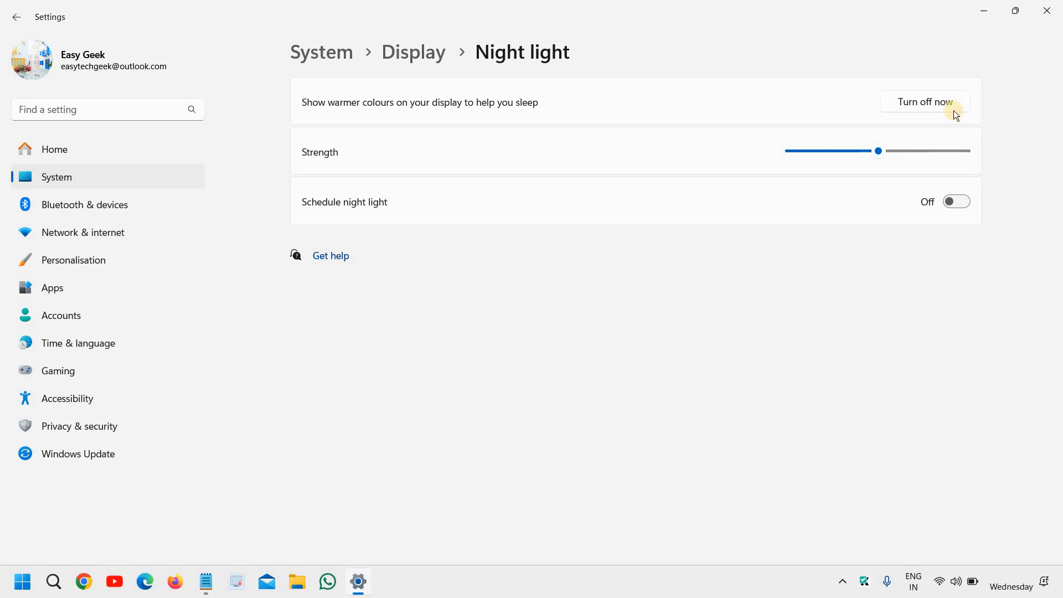
Step: Turn night light off now, keeping the adjusted strength level
click(924, 102)
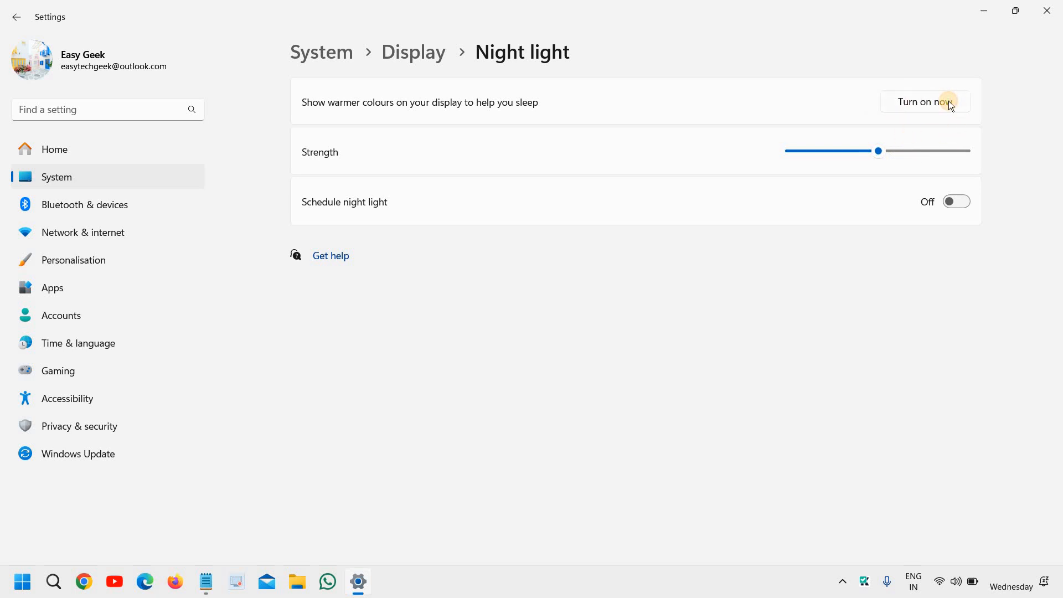
mouse_move(523, 335)
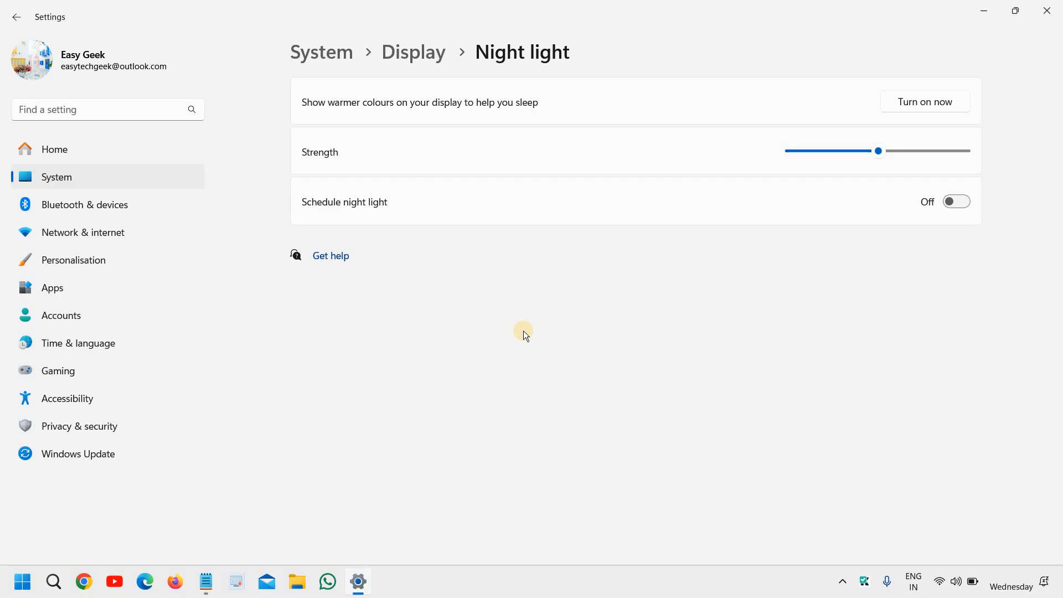
mouse_move(737, 385)
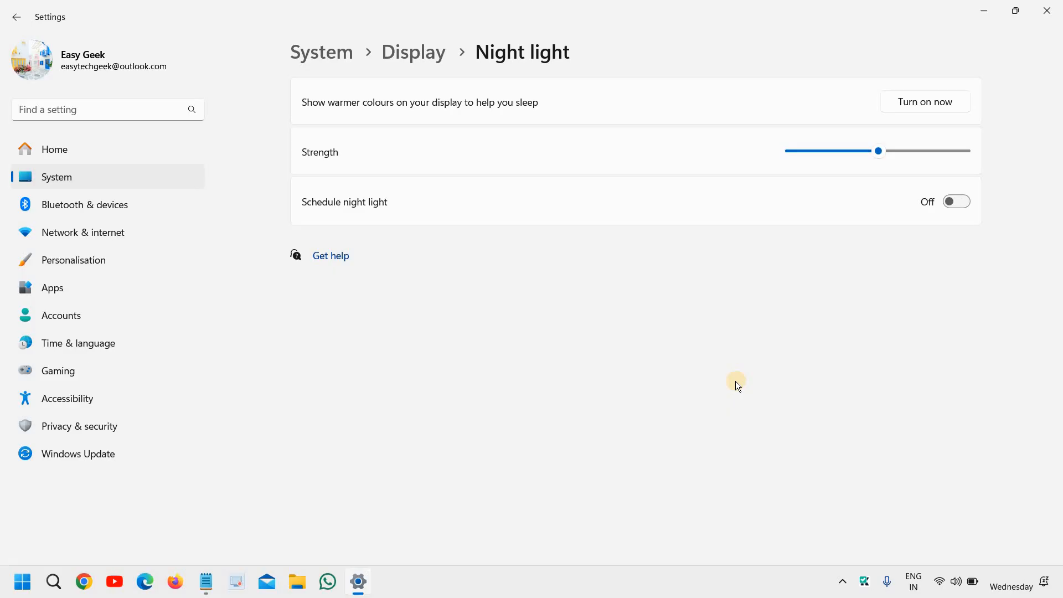
mouse_move(688, 405)
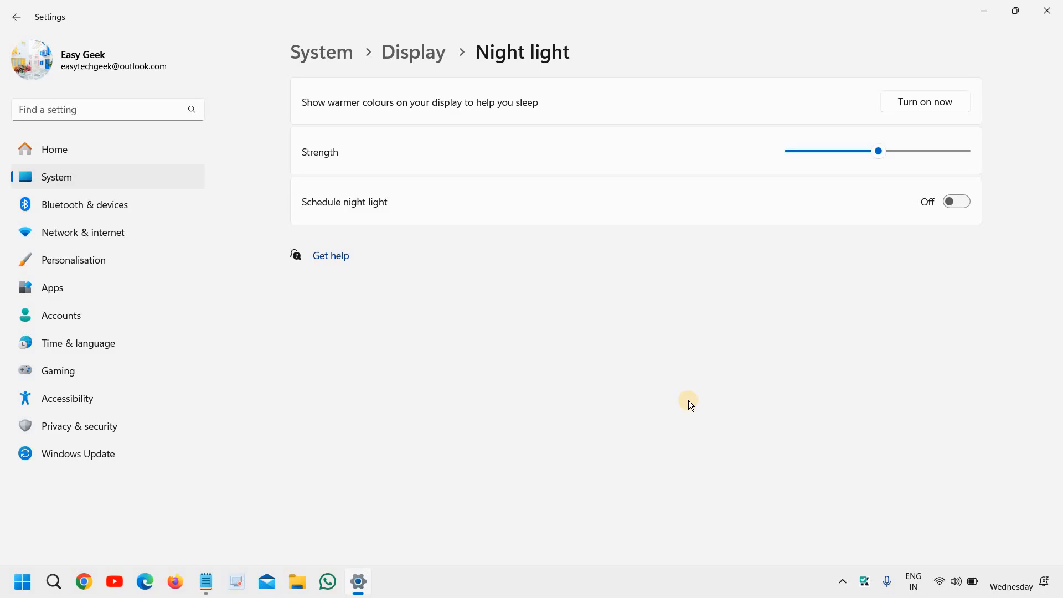